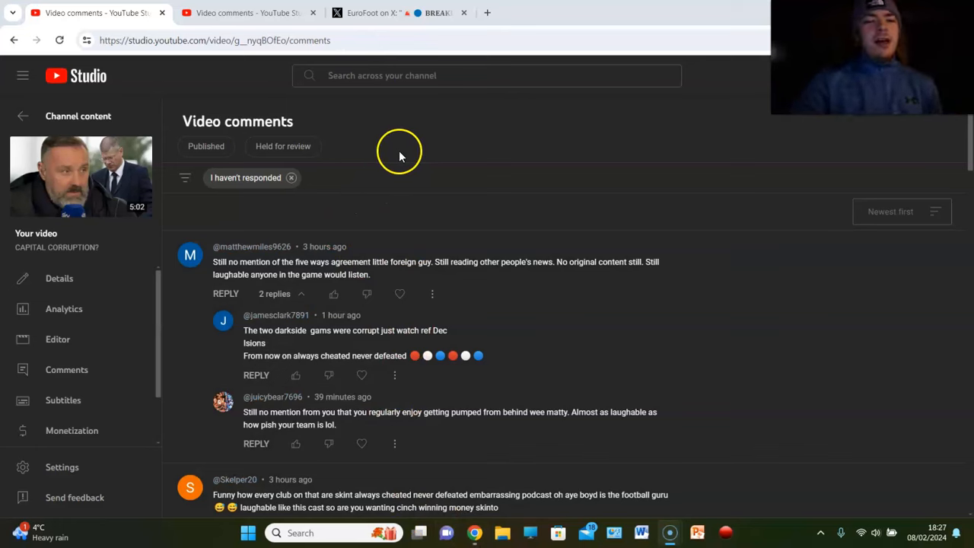
mouse_move(429, 162)
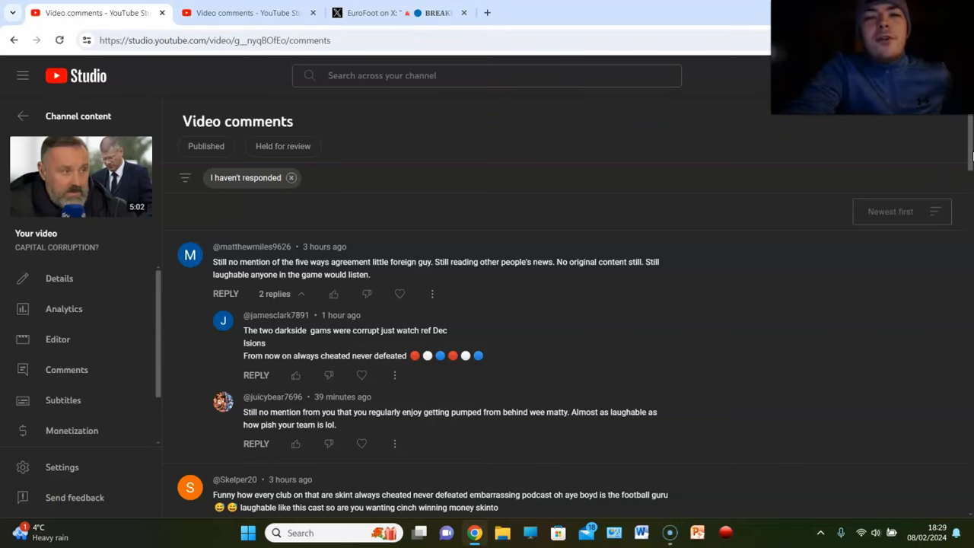
- Scroll the comments list down to the embarrassing-podcast comment and its first replies
scroll("down", 3)
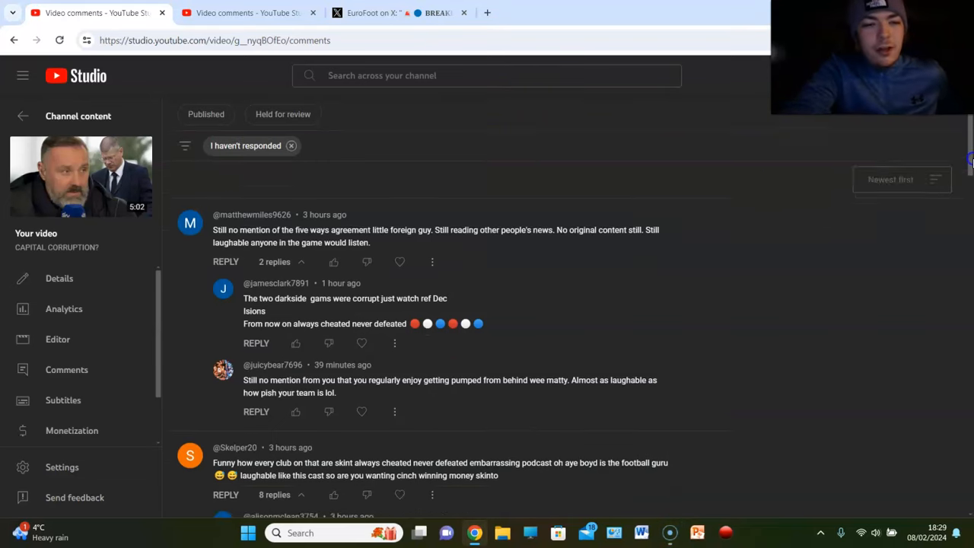
scroll("down", 3)
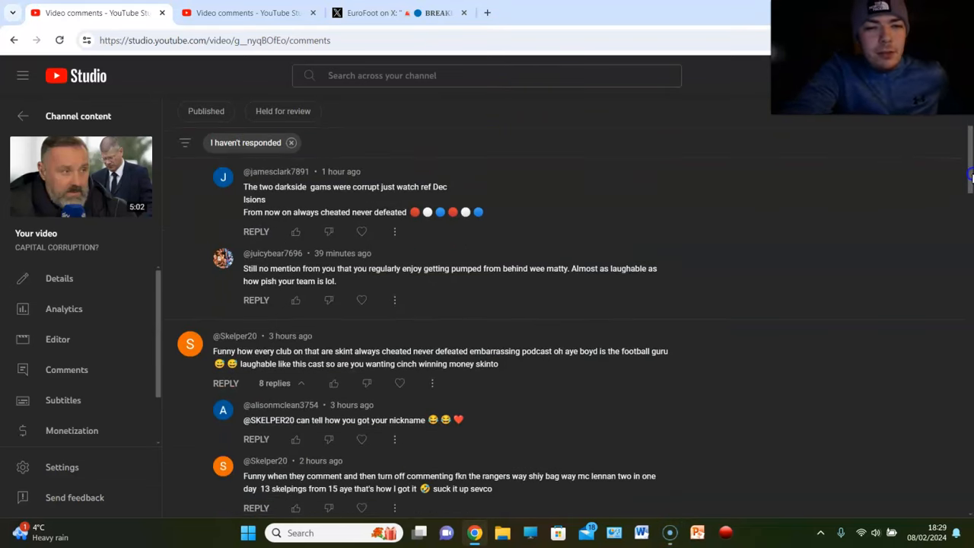
mouse_move(358, 201)
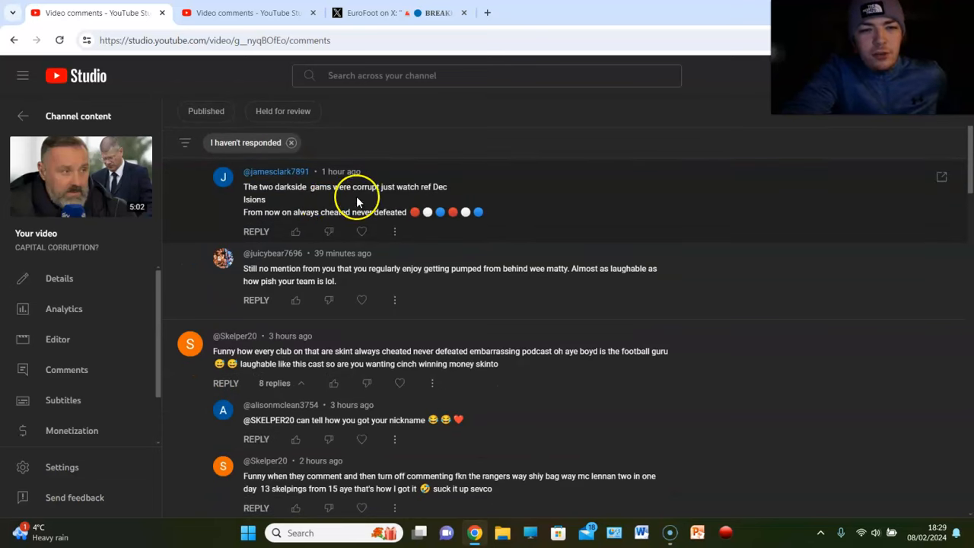
mouse_move(447, 197)
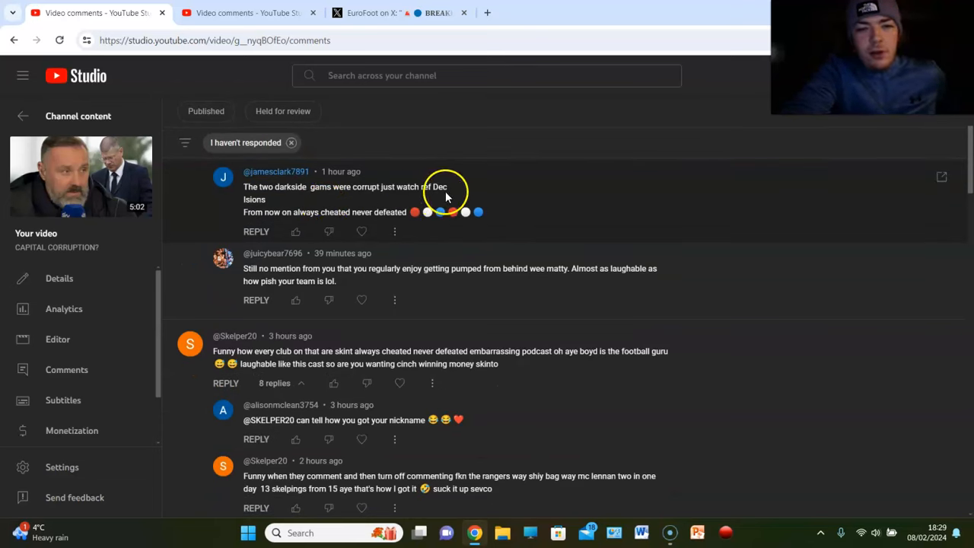
mouse_move(352, 221)
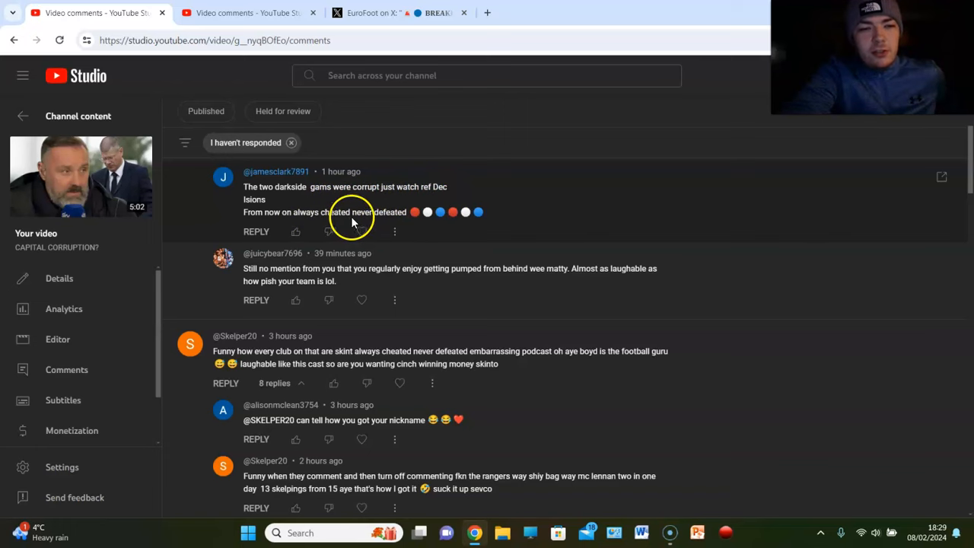
mouse_move(375, 219)
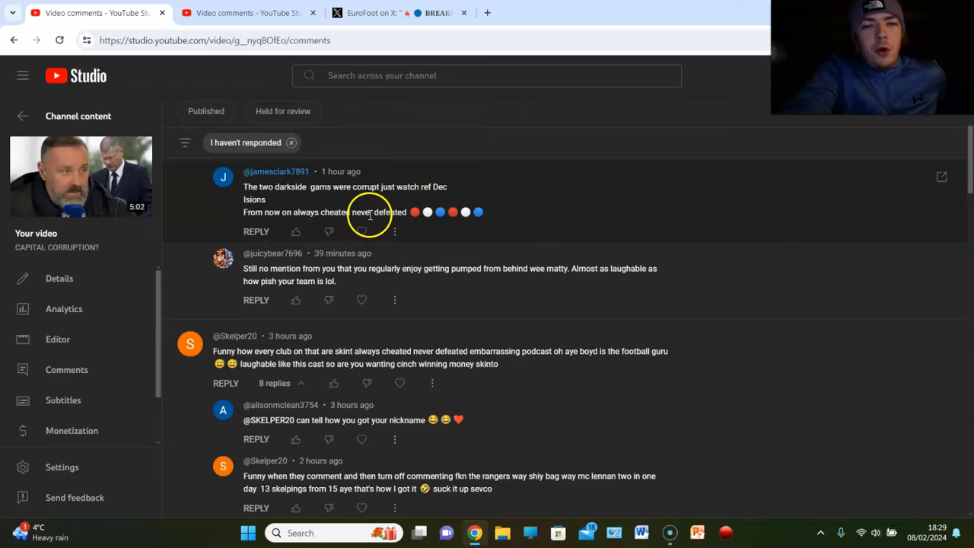
mouse_move(567, 219)
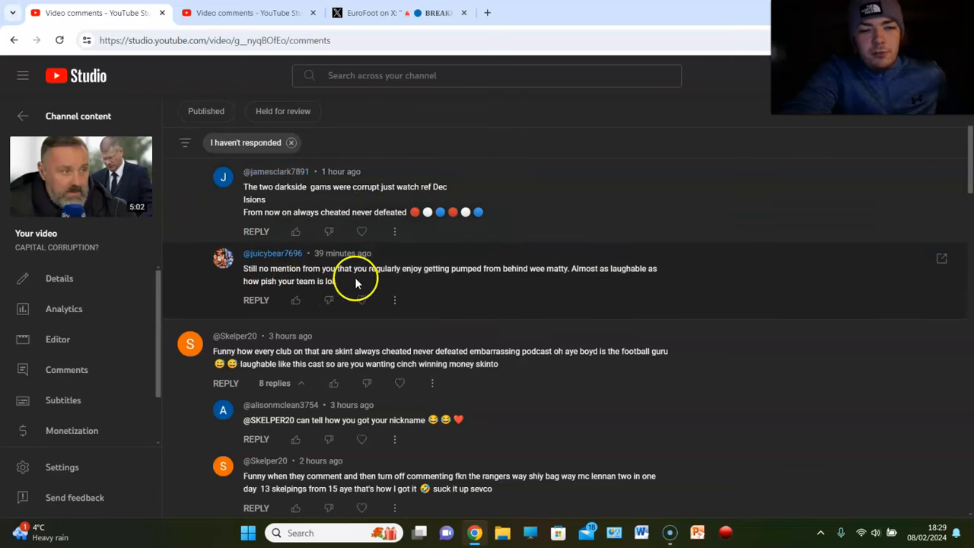
mouse_move(386, 280)
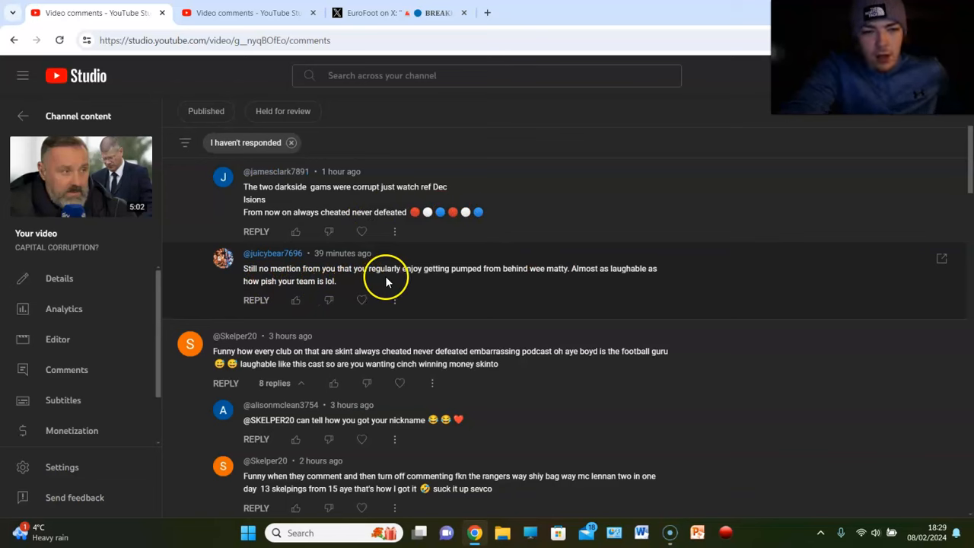
mouse_move(619, 280)
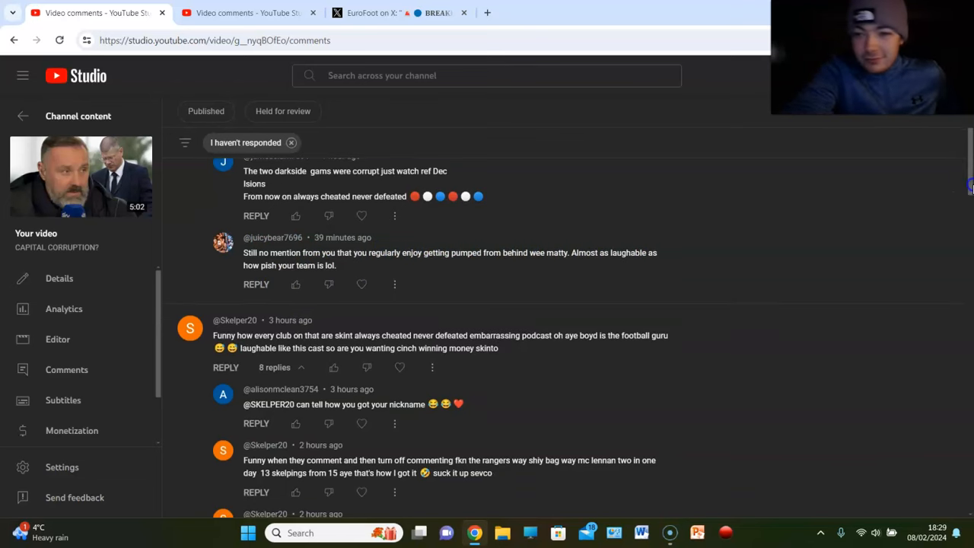
- Scroll through the podcast comment's replies down to the one about buying assets but not history
scroll("down", 3)
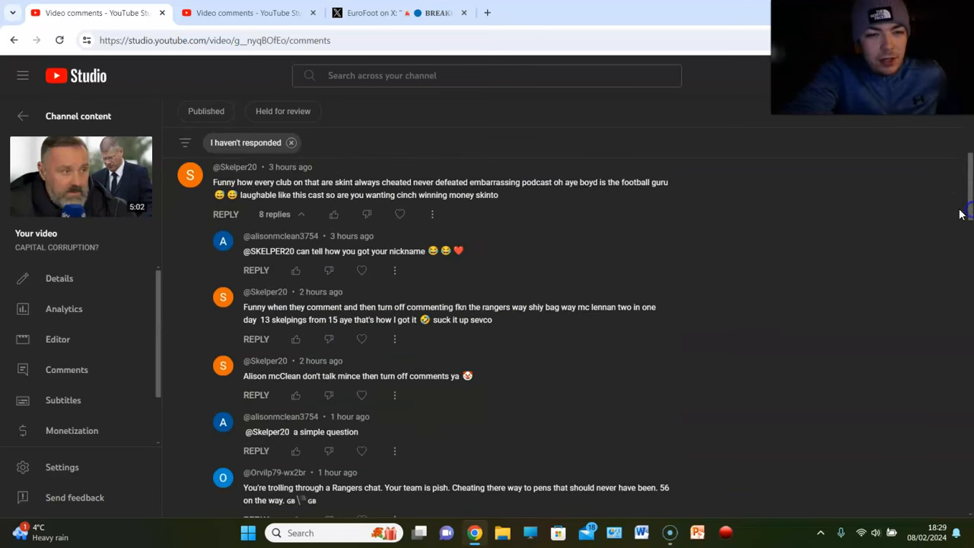
mouse_move(335, 191)
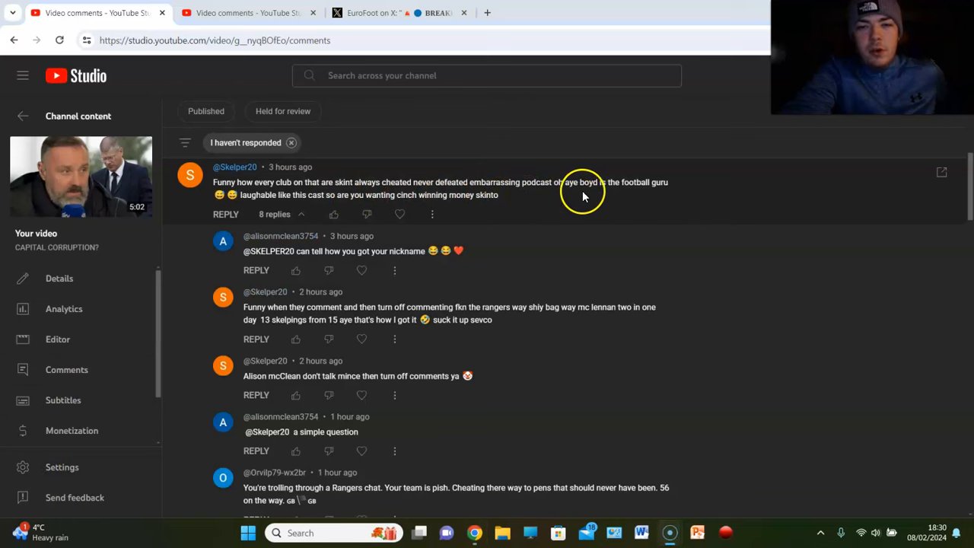
mouse_move(308, 213)
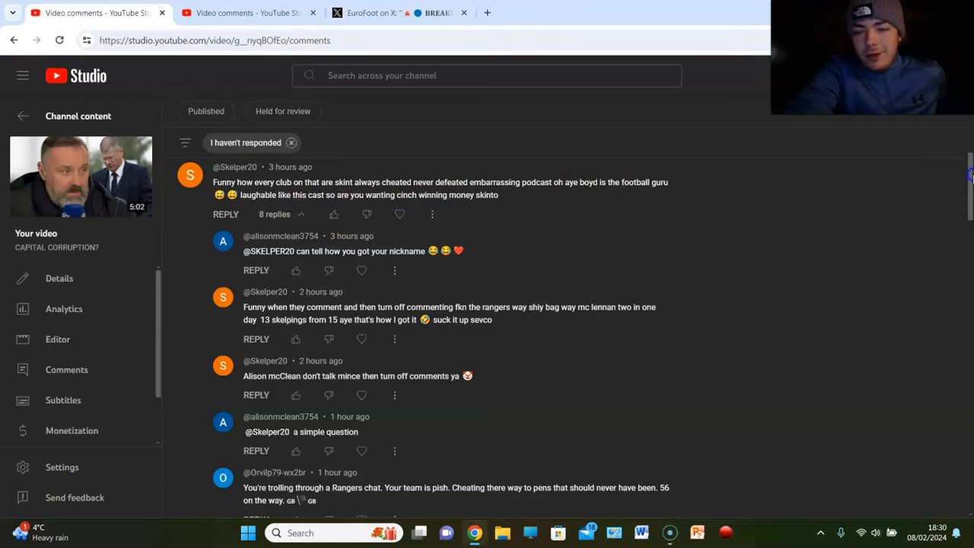
scroll("down", 3)
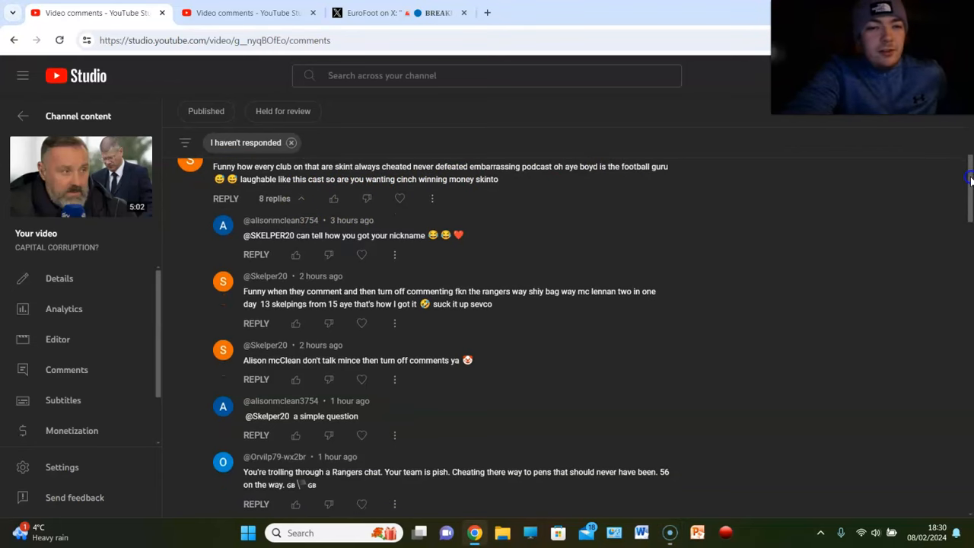
scroll("down", 3)
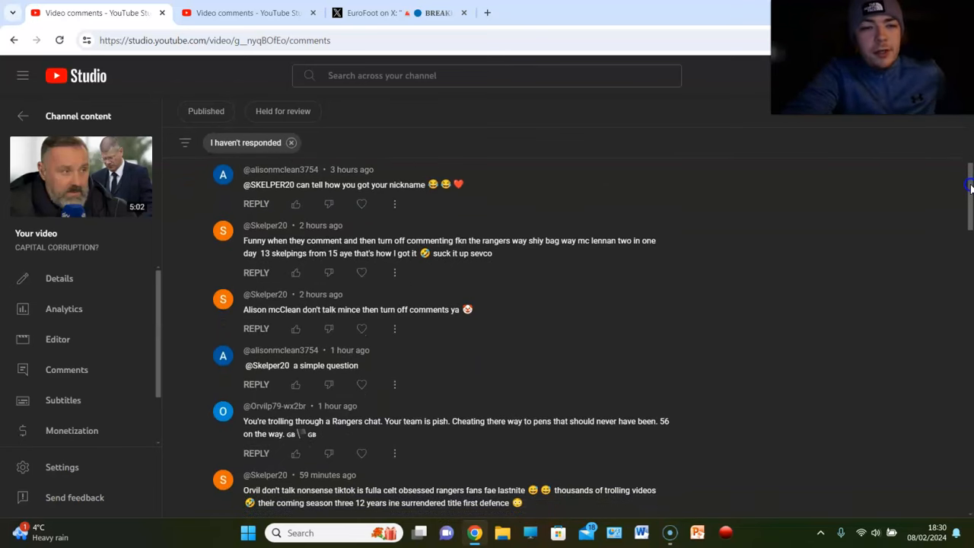
scroll("down", 3)
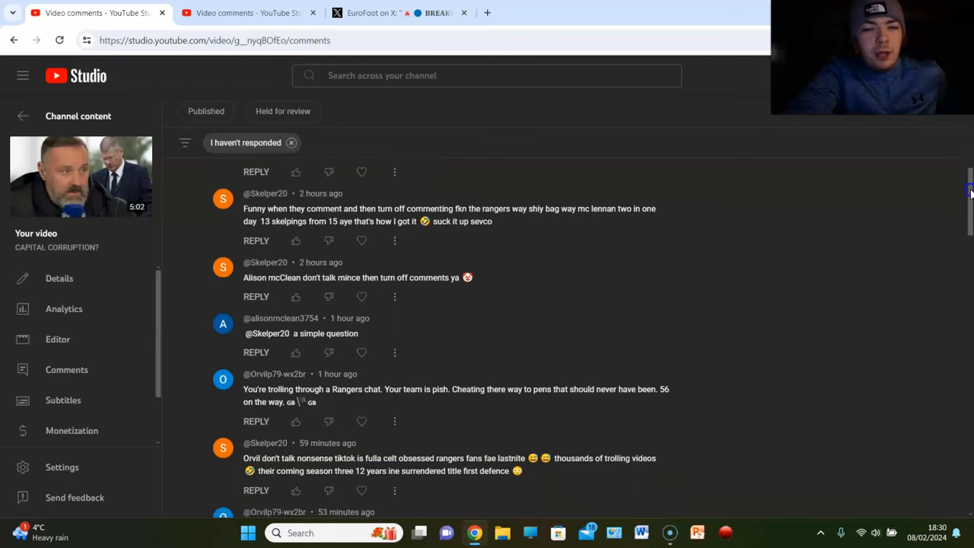
scroll("down", 3)
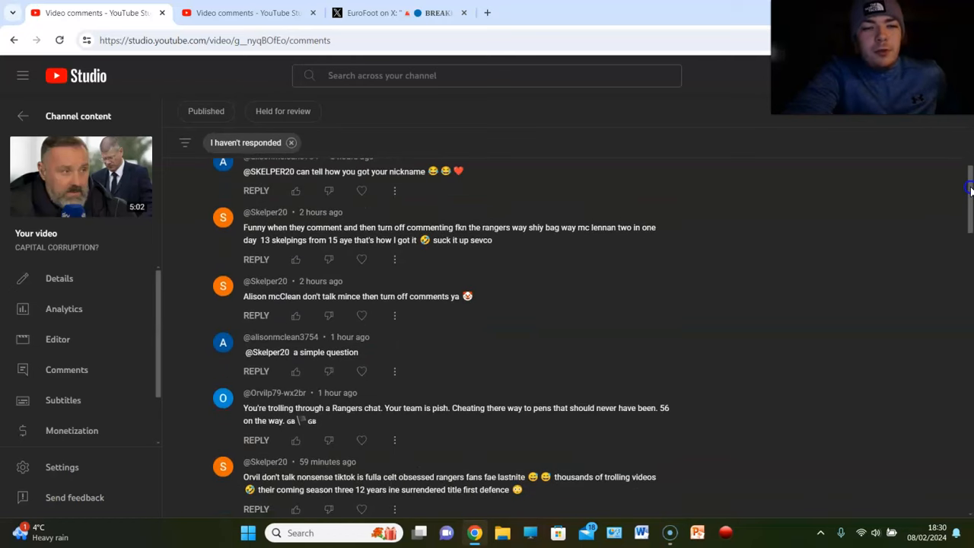
scroll("down", 3)
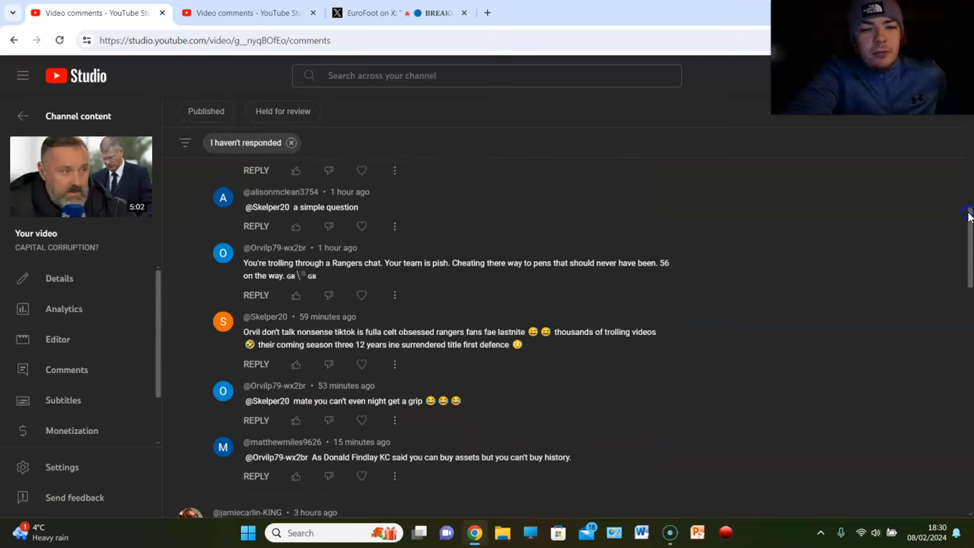
- Scroll down to the Celtic penalties comment and the shorter comments below it
scroll("down", 3)
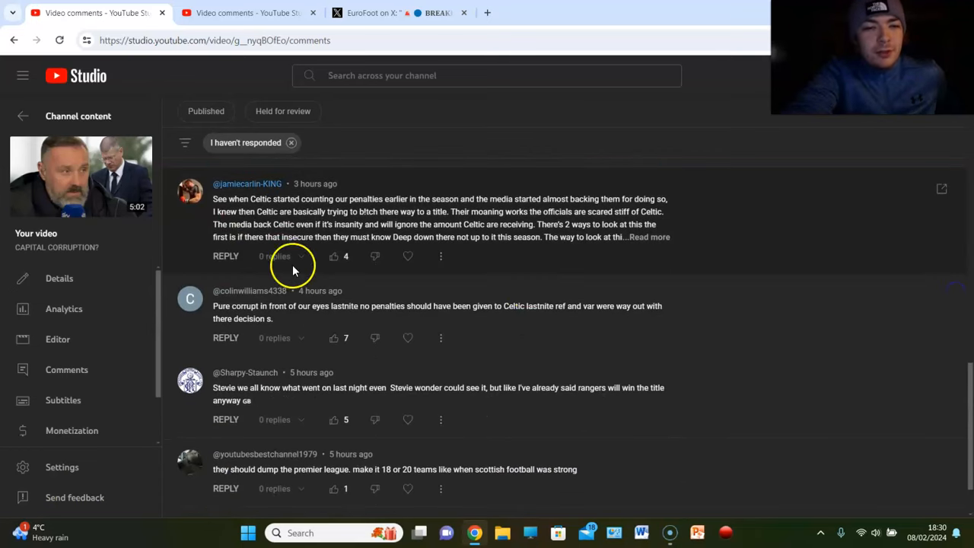
mouse_move(274, 211)
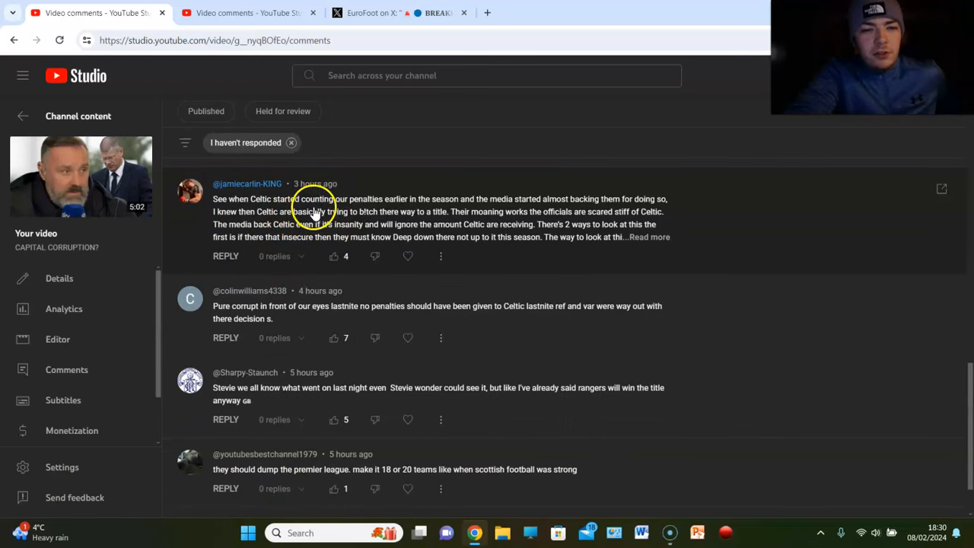
mouse_move(480, 205)
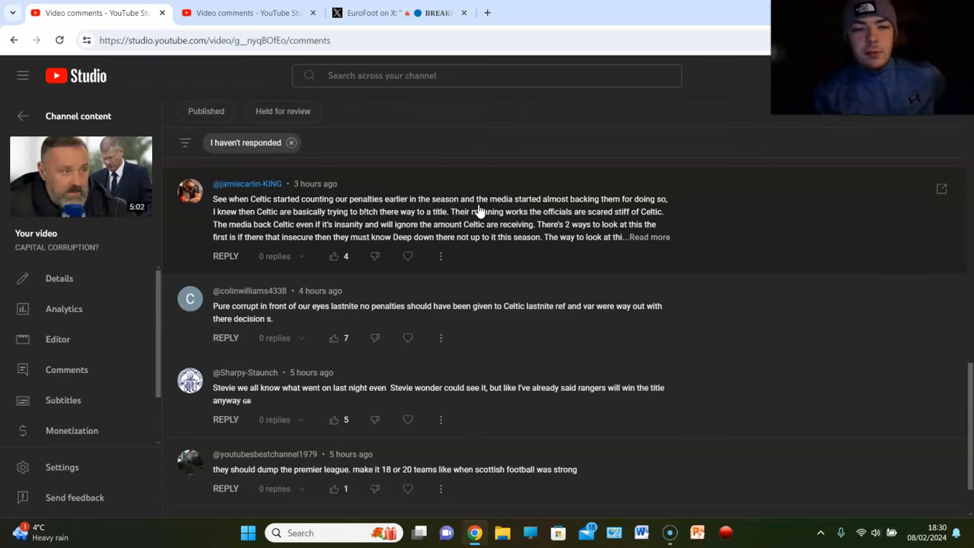
mouse_move(571, 115)
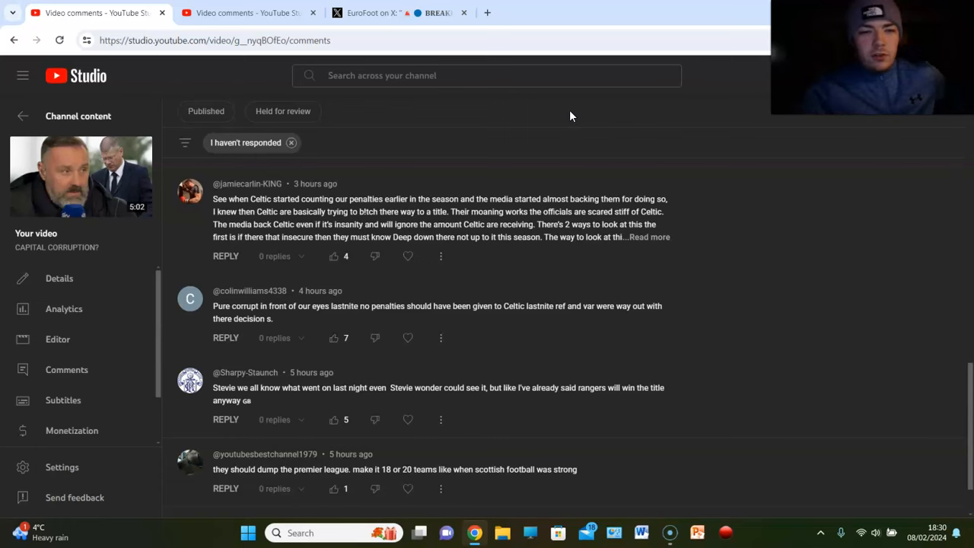
mouse_move(510, 249)
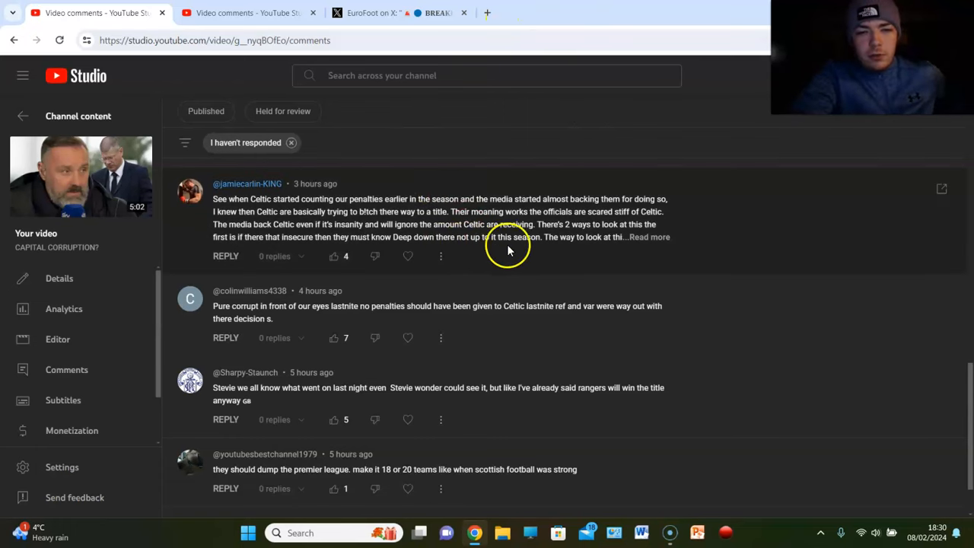
- Expand the Celtic penalties comment via 'Read more' to show its full text about Rangers fans and refereeing
left_click(649, 238)
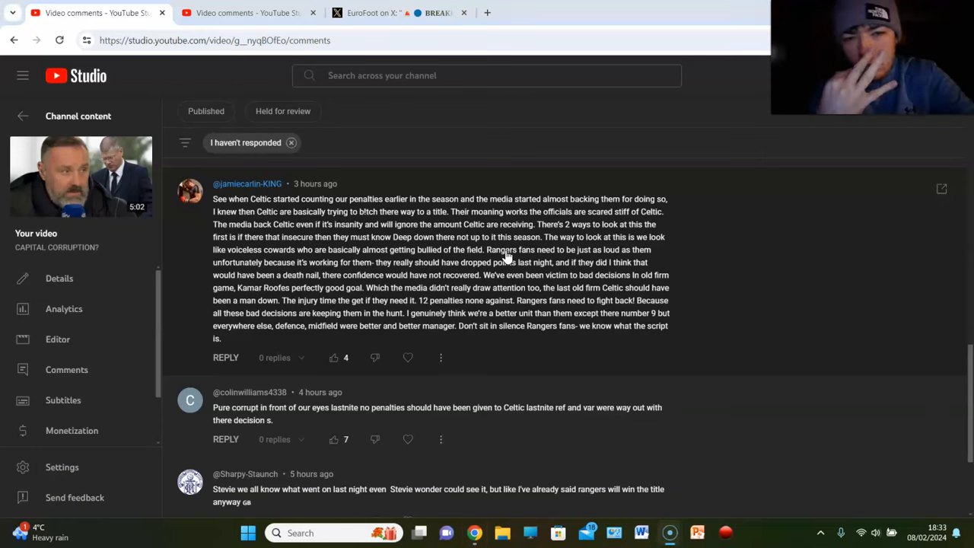
mouse_move(696, 232)
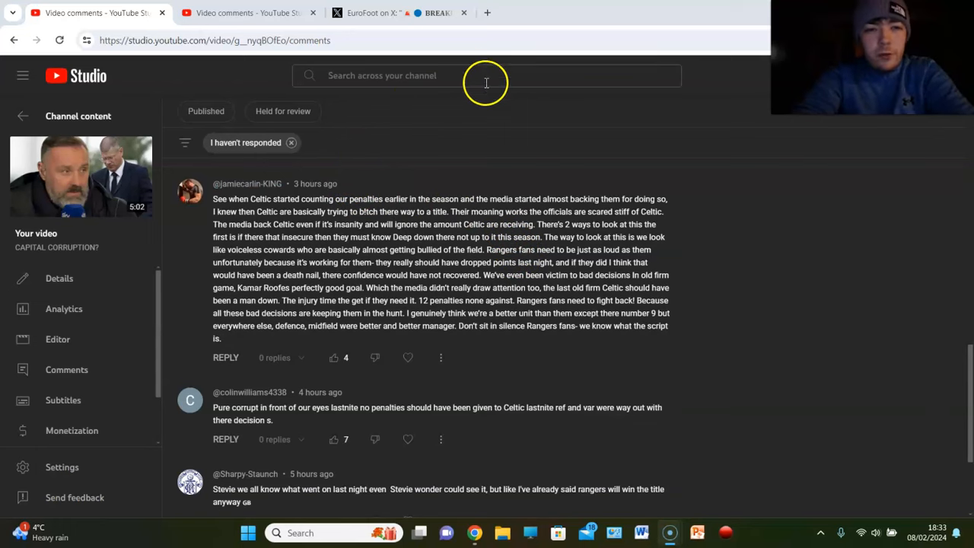
mouse_move(522, 119)
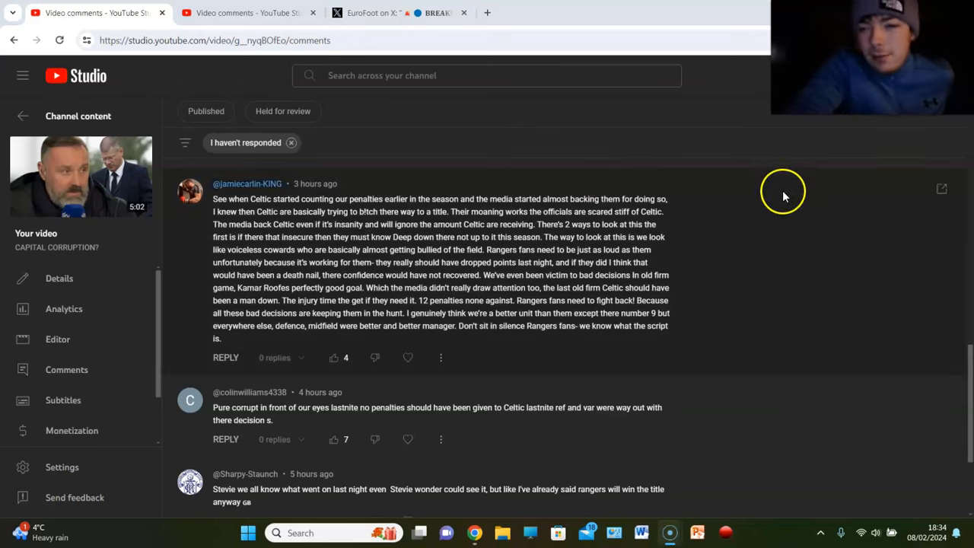
scroll("down", 3)
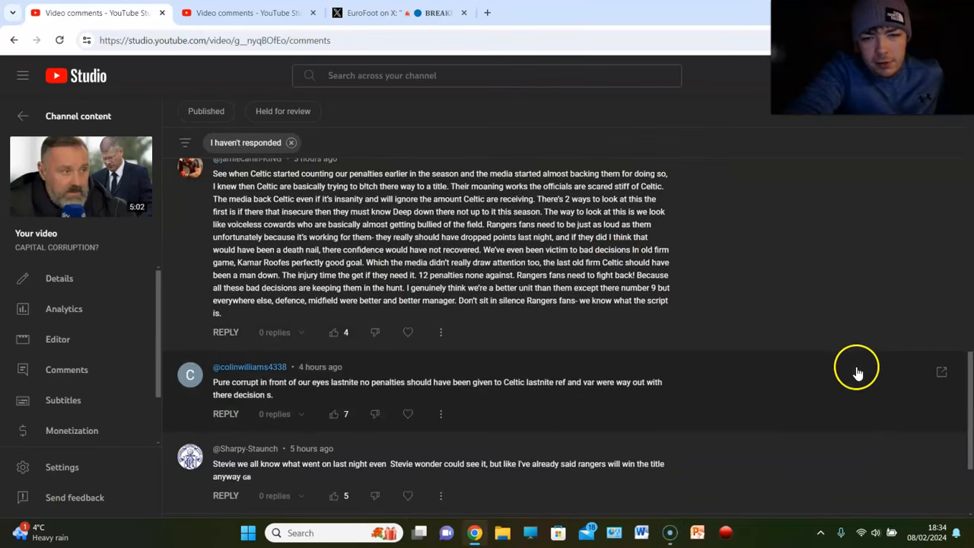
scroll("down", 3)
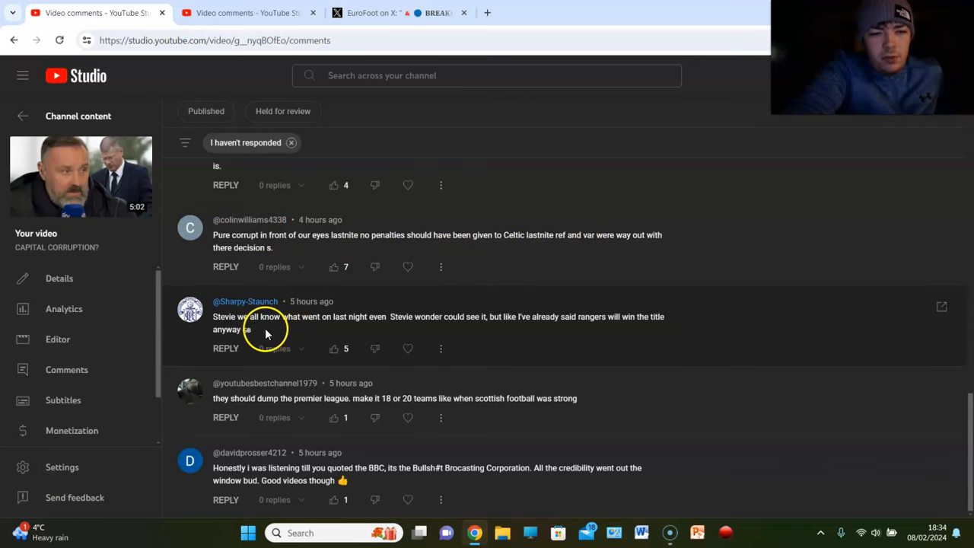
mouse_move(475, 327)
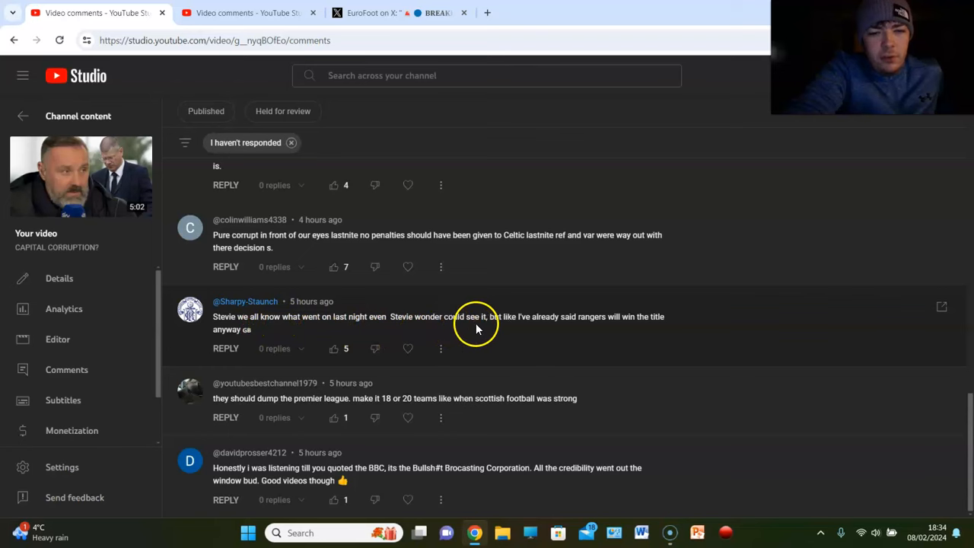
mouse_move(673, 333)
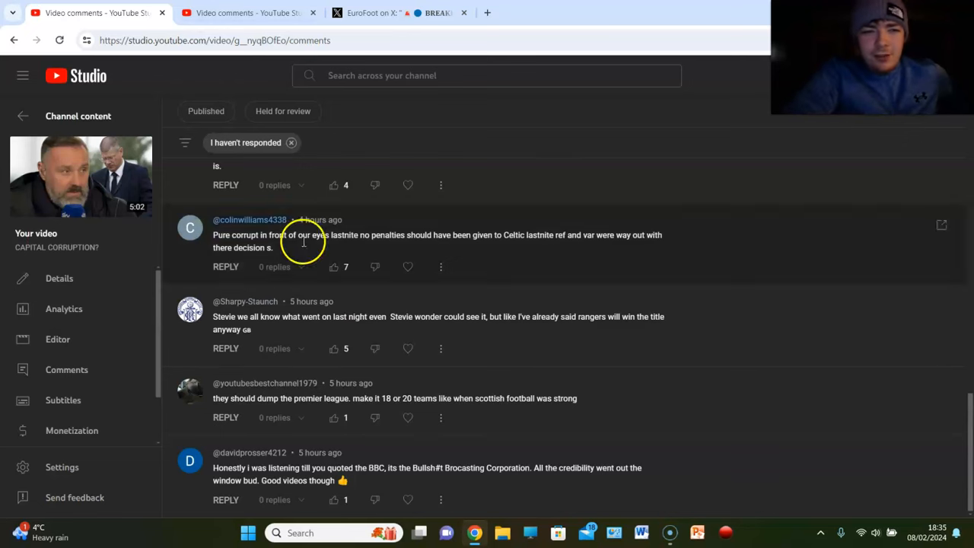
- Scroll the comments page to reach the 2-1 match video's comment thread and replies
scroll("down", 3)
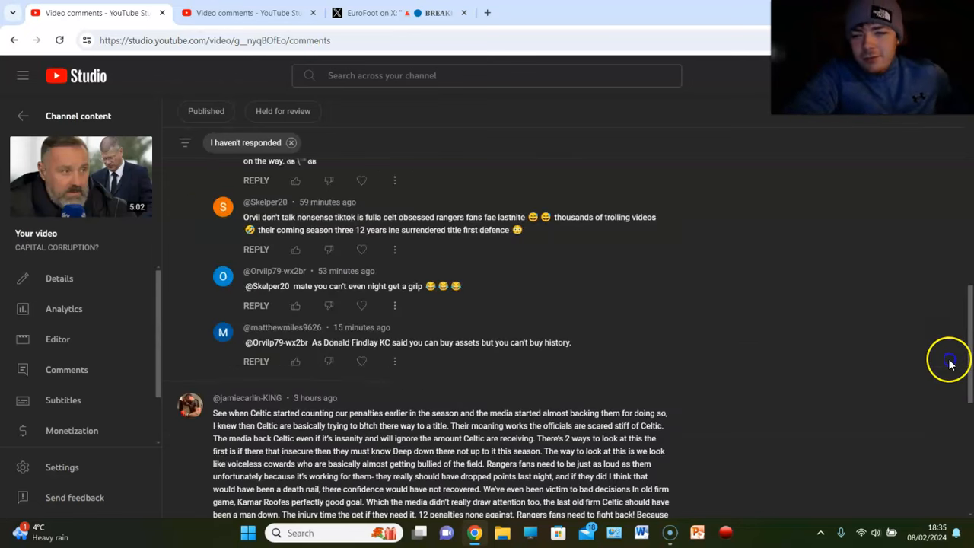
scroll("down", 3)
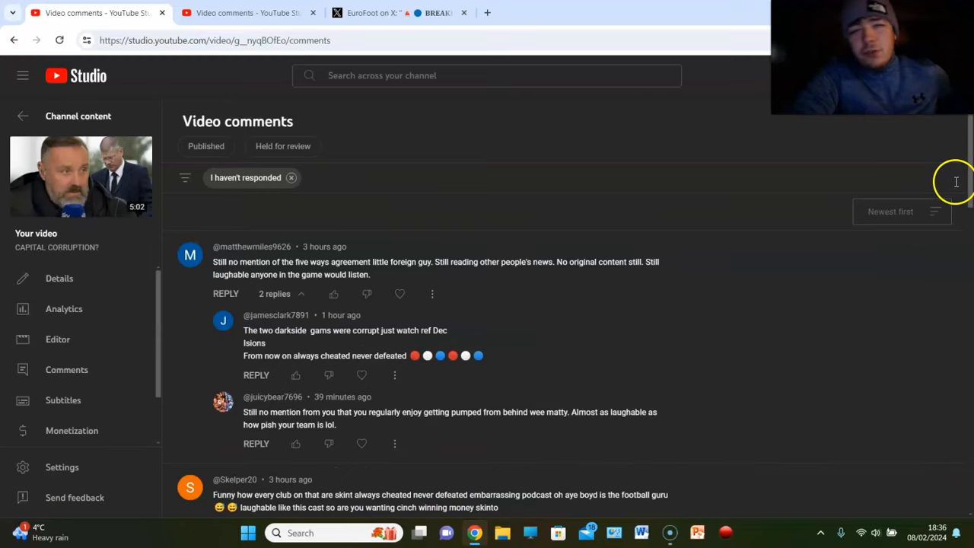
mouse_move(262, 61)
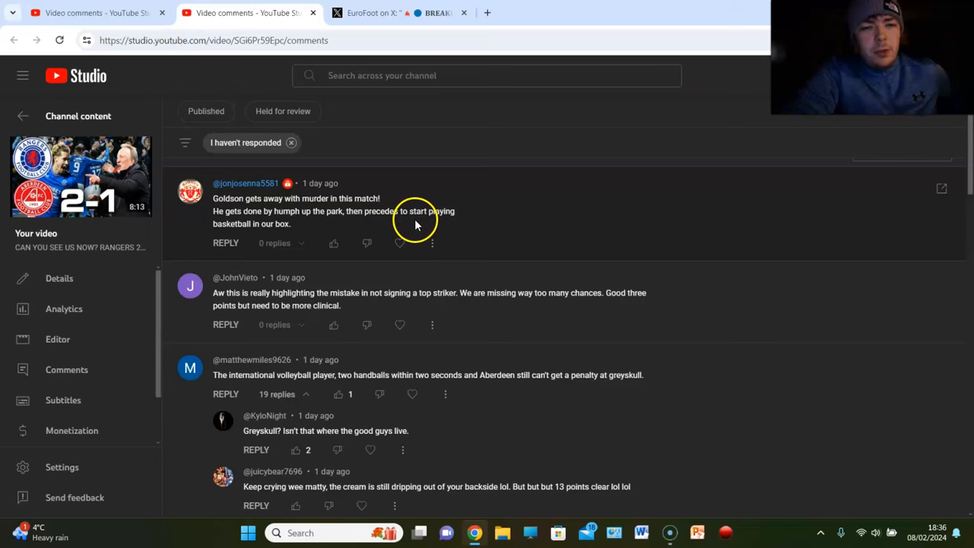
mouse_move(338, 238)
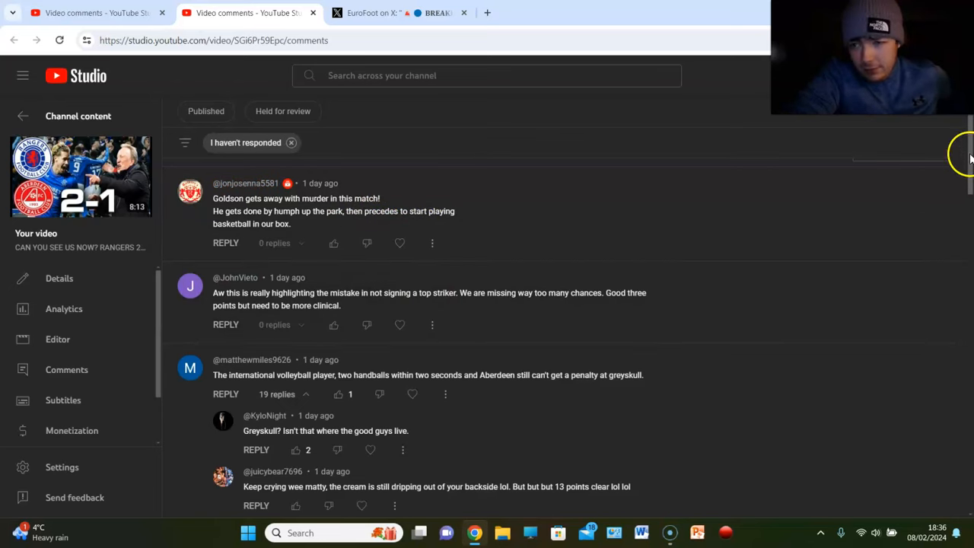
- Read through the 2-1 video's replies, then switch to EuroFoot's X post about blue cards
scroll("down", 3)
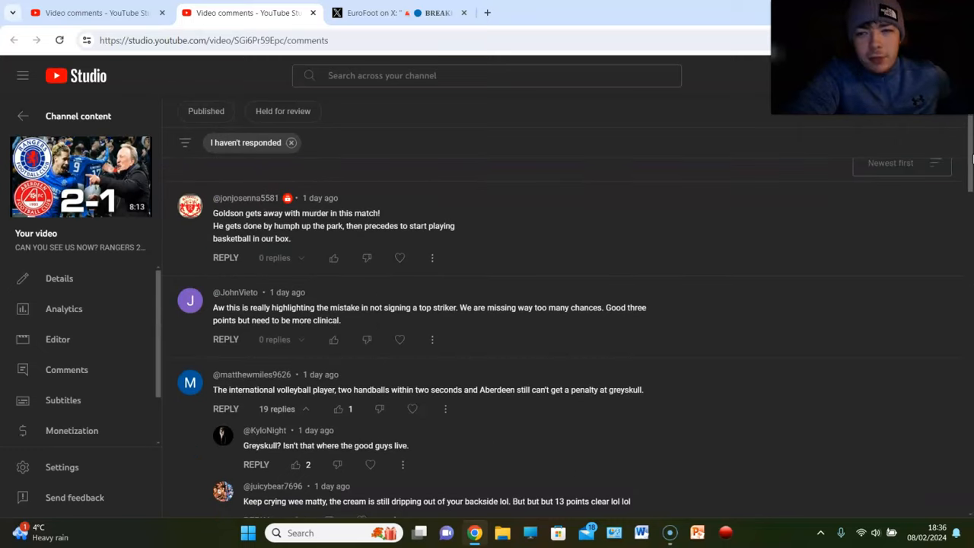
scroll("down", 3)
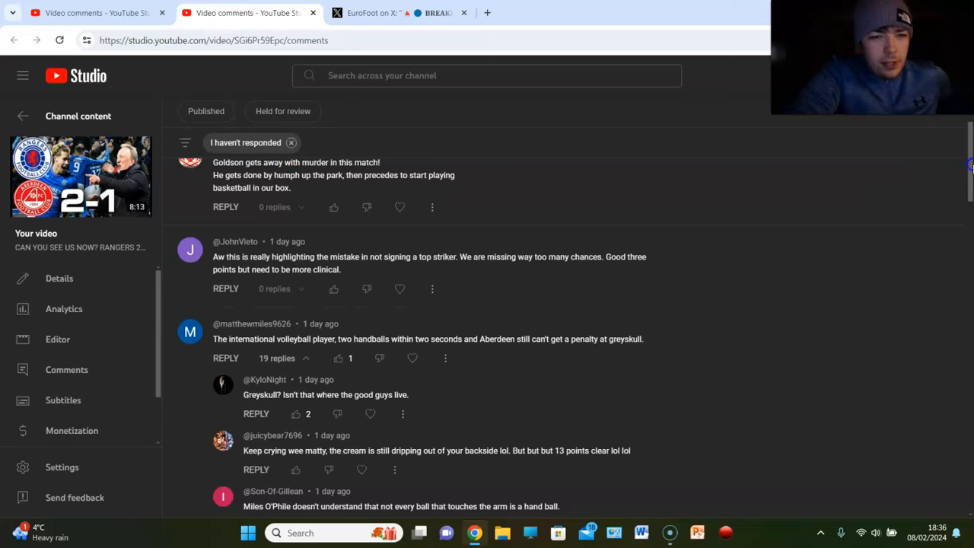
scroll("down", 3)
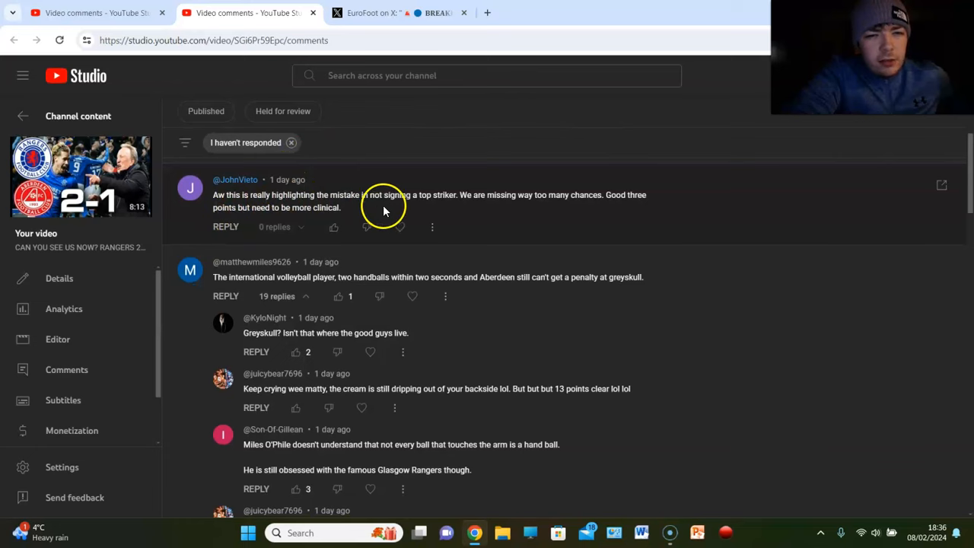
mouse_move(508, 204)
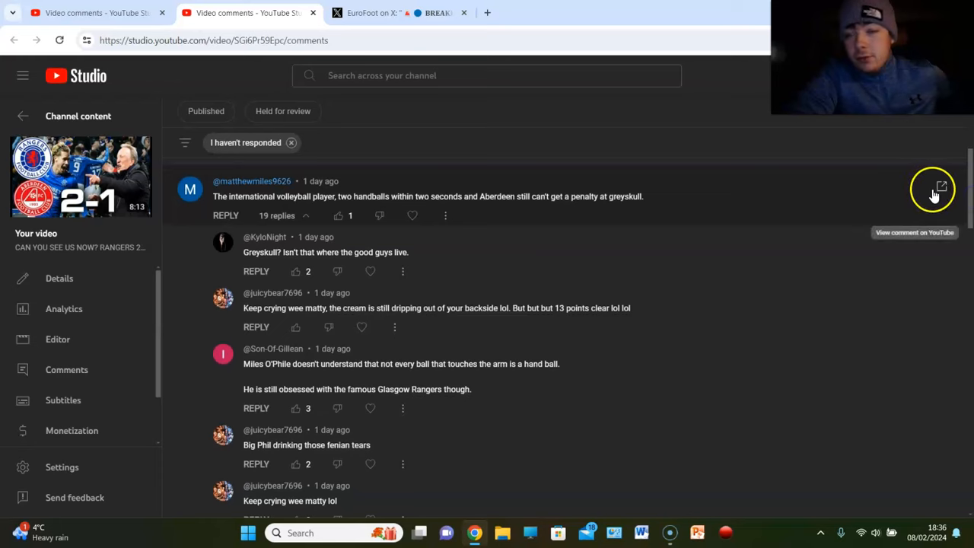
mouse_move(630, 225)
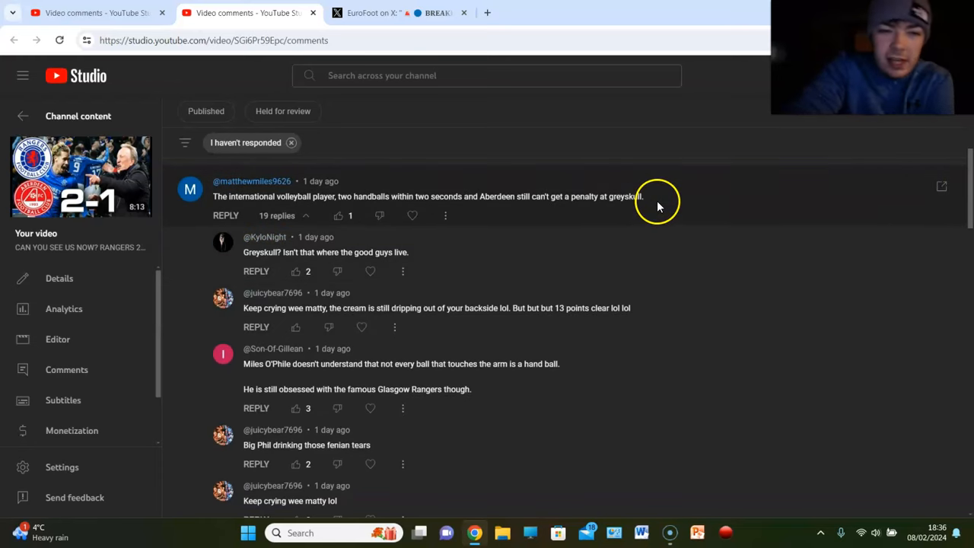
mouse_move(642, 217)
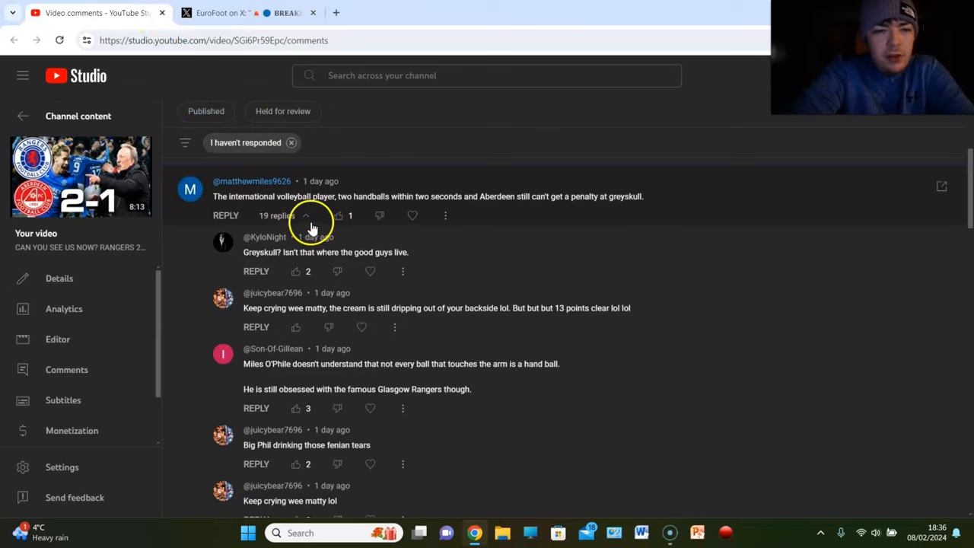
mouse_move(396, 196)
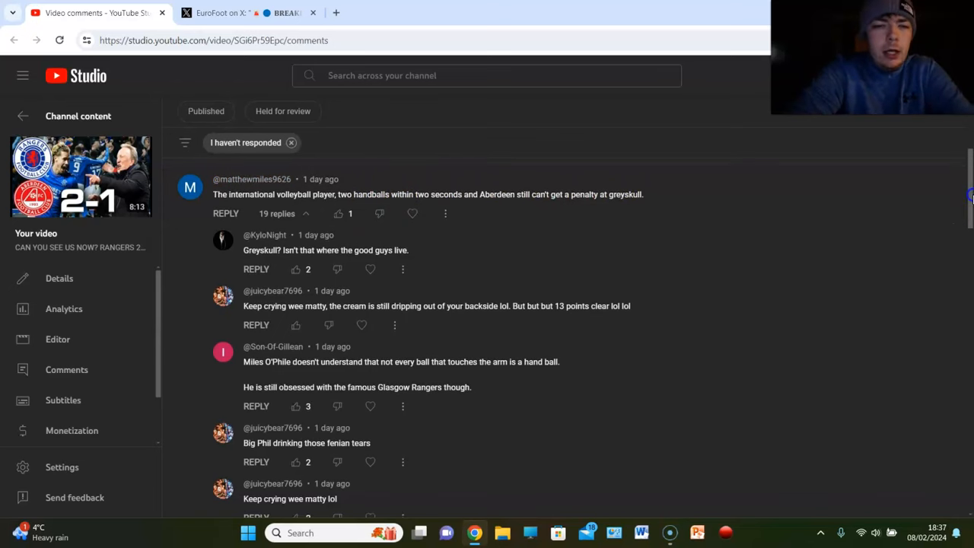
scroll("down", 3)
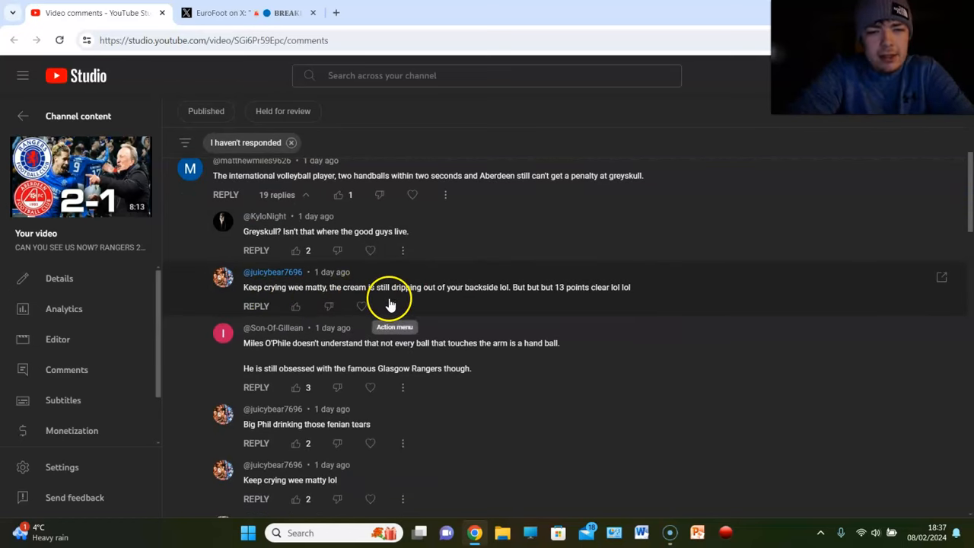
mouse_move(898, 359)
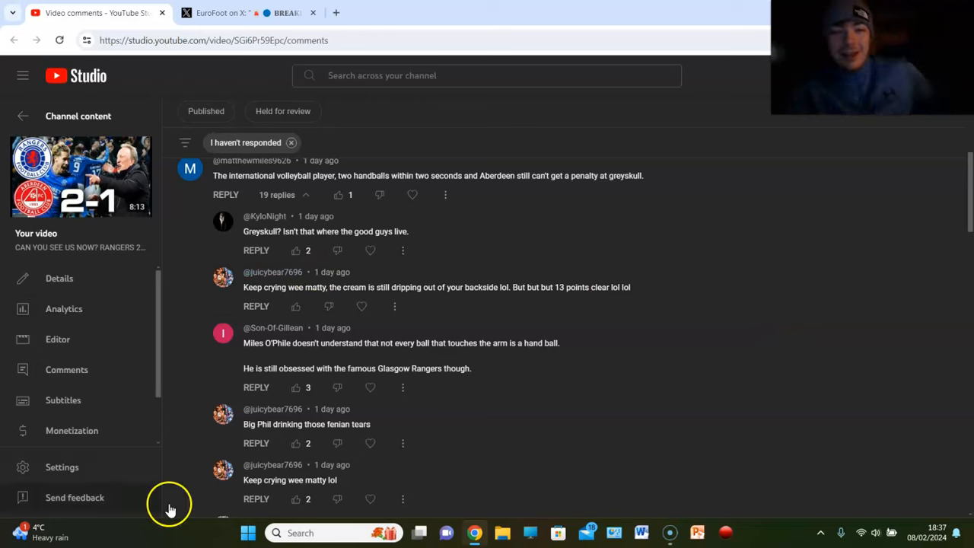
mouse_move(328, 314)
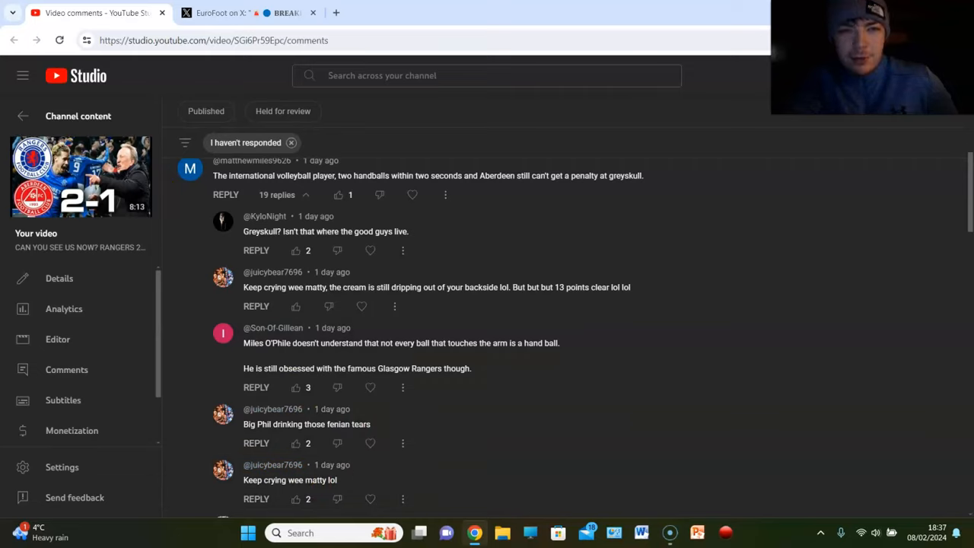
left_click(221, 12)
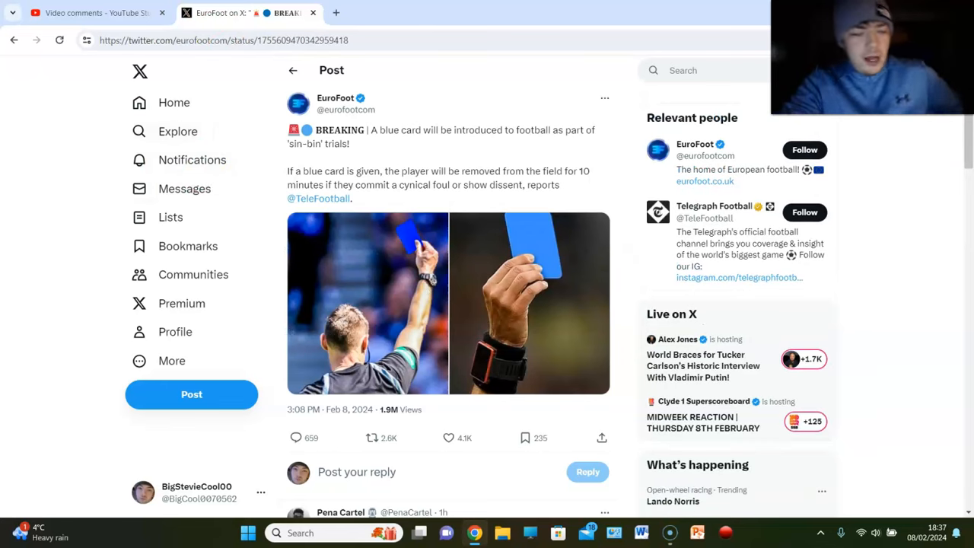